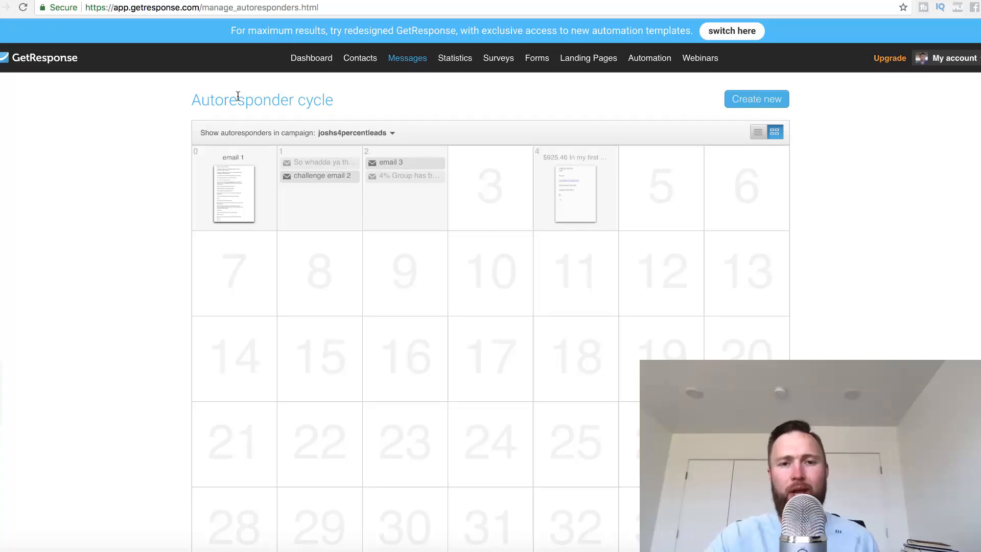
# Step: Preview the day-0 email 'Allow me to introduce myself' from the Autoresponder cycle
pyautogui.click(406, 57)
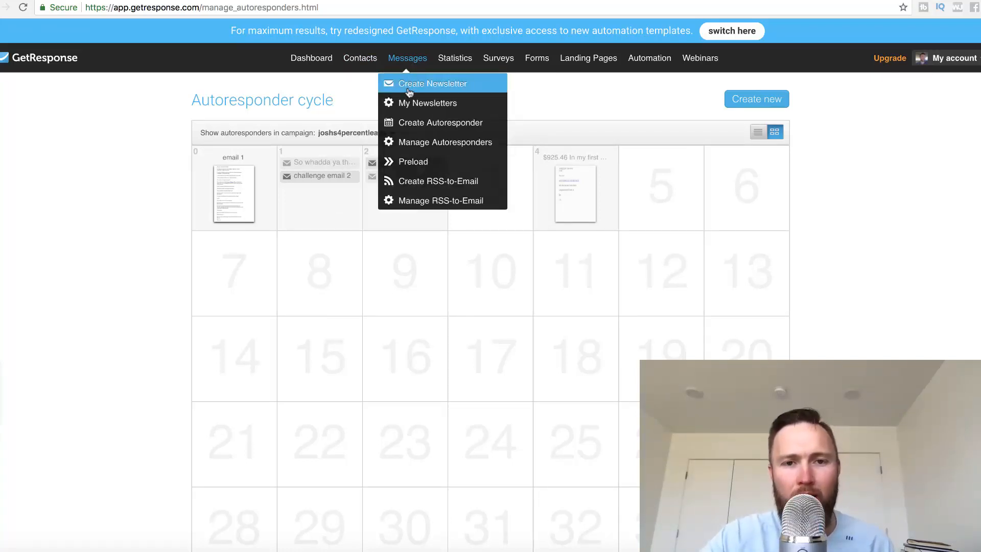
pyautogui.moveTo(428, 102)
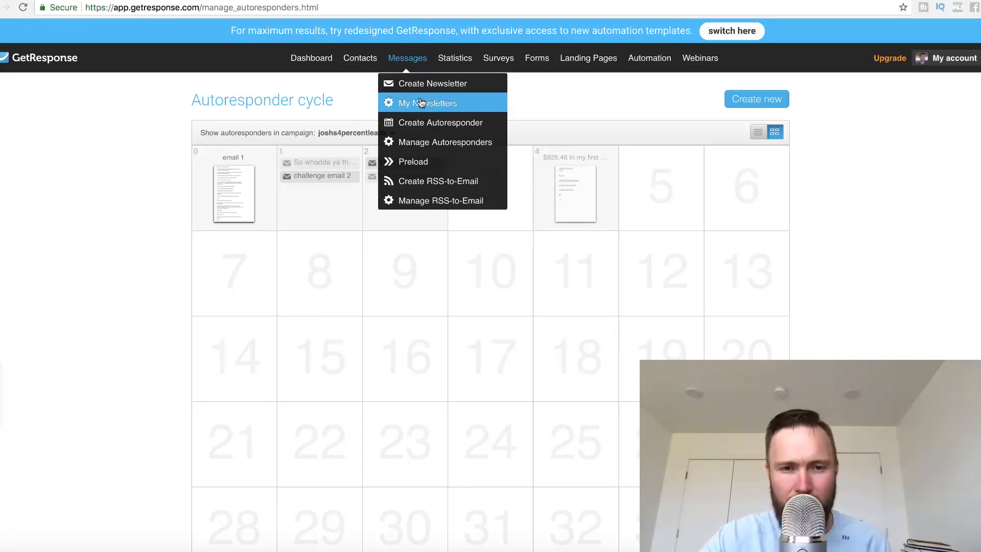
pyautogui.moveTo(442, 141)
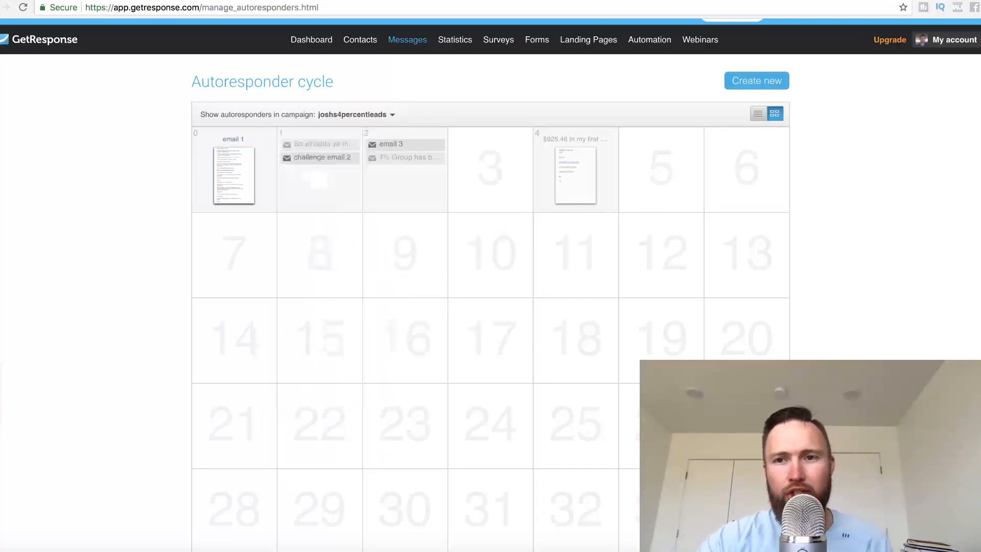
pyautogui.click(234, 175)
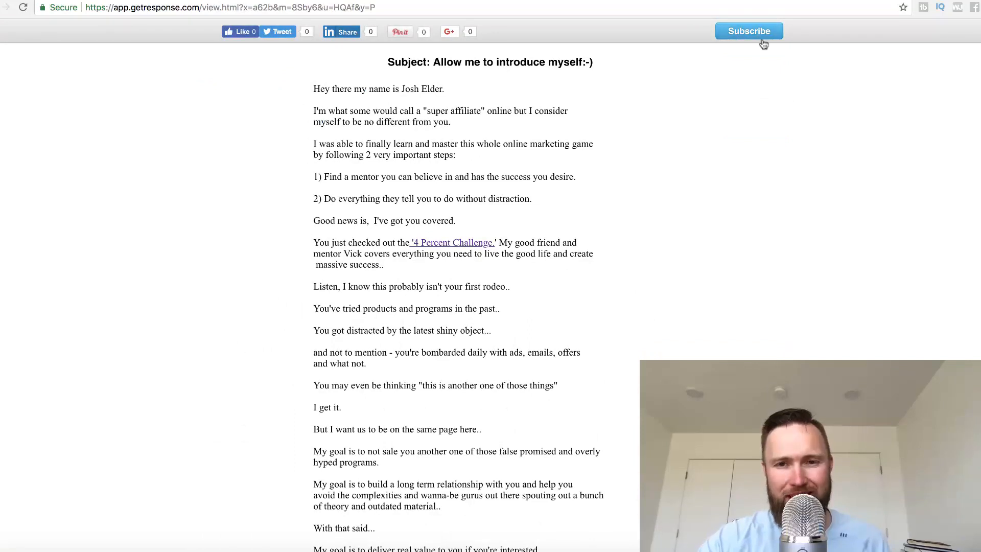
pyautogui.moveTo(749, 31)
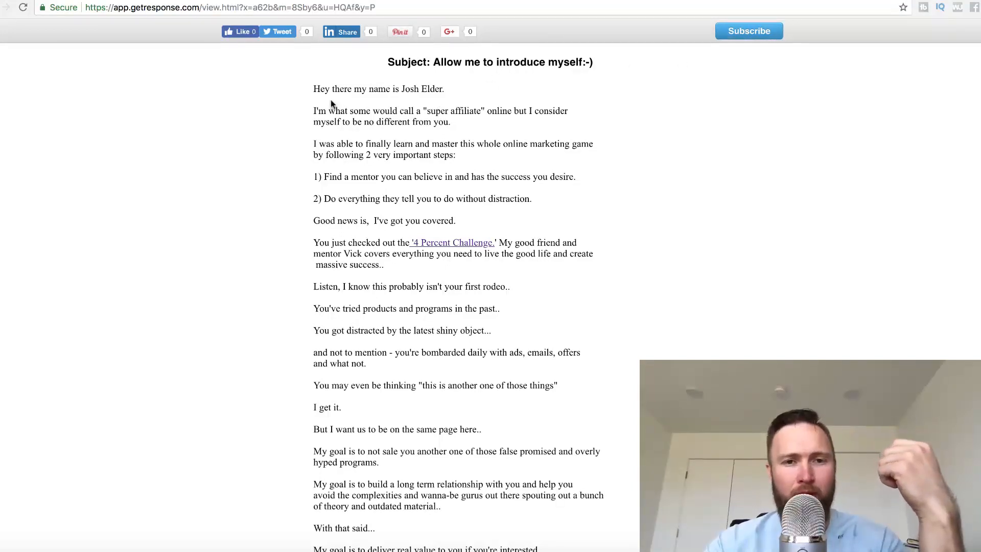
pyautogui.scroll(-3)
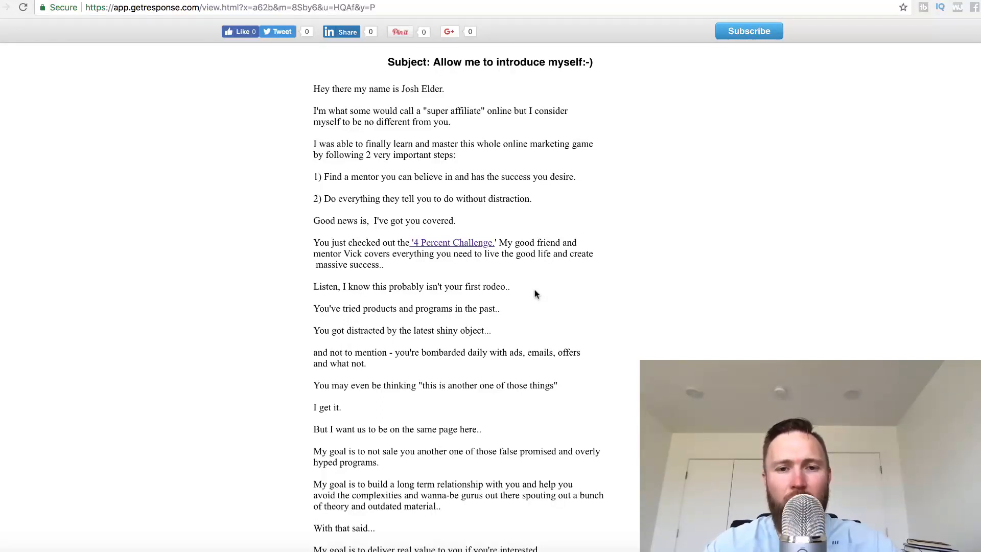
# Step: Read down the introduction email, highlighting the phrase about the latest shiny object
pyautogui.scroll(-3)
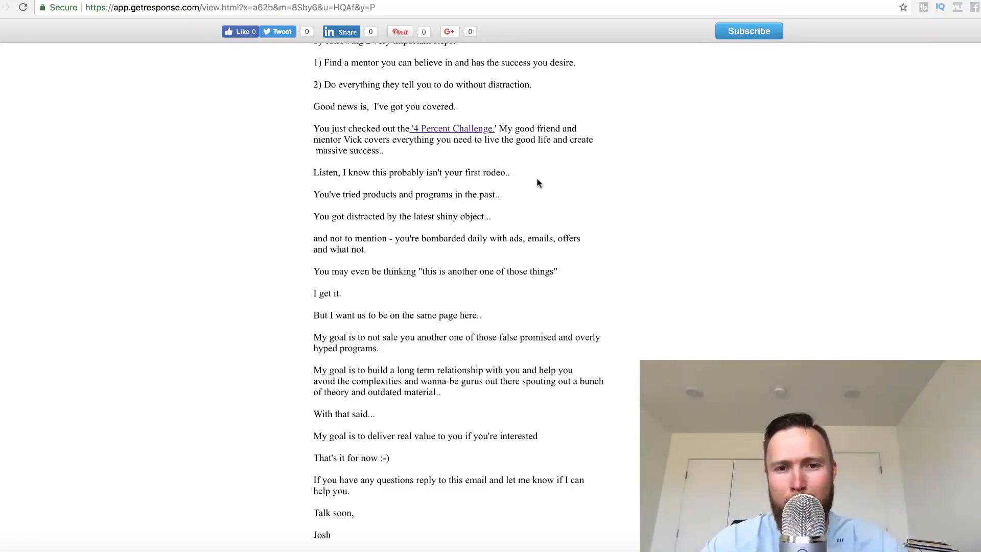
pyautogui.moveTo(418, 171); pyautogui.dragTo(509, 172)
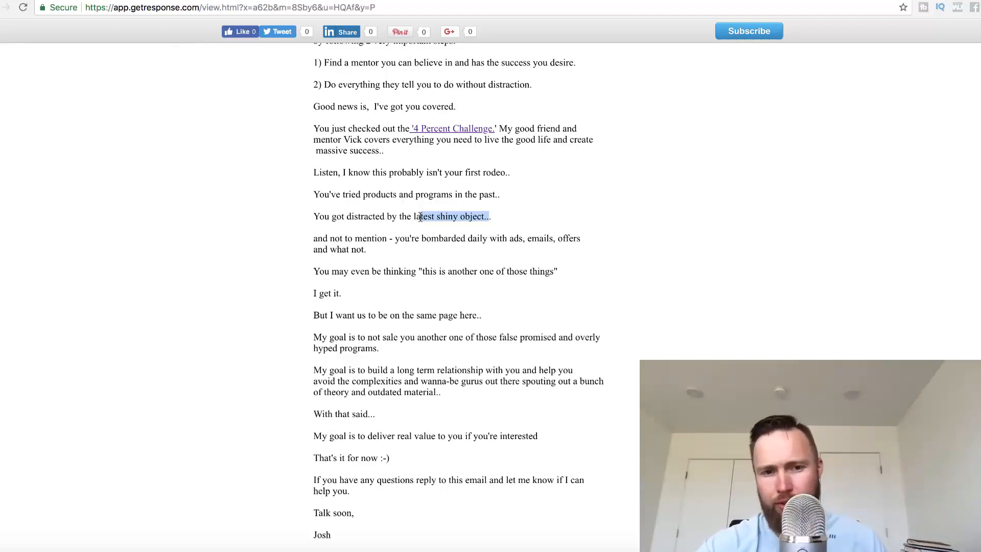
pyautogui.scroll(-3)
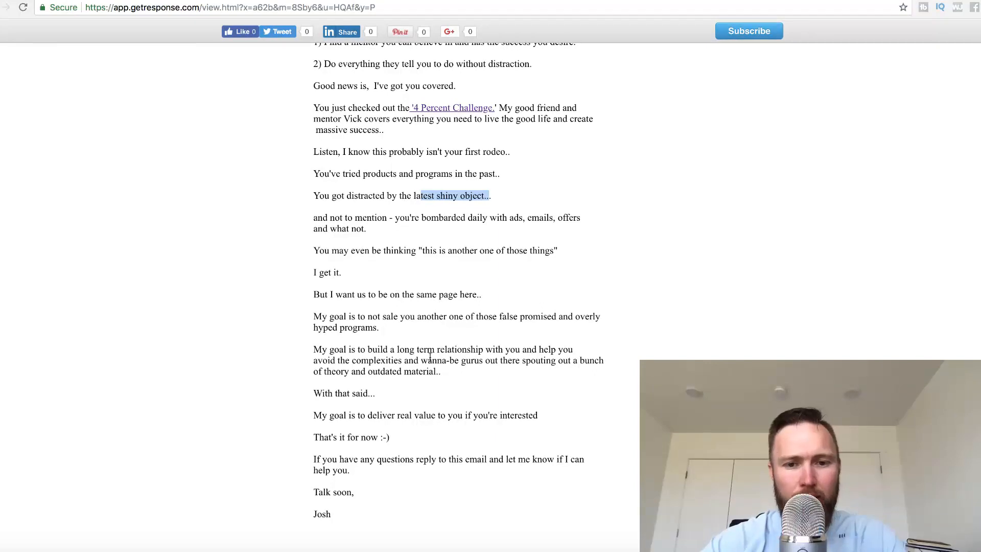
pyautogui.moveTo(631, 155)
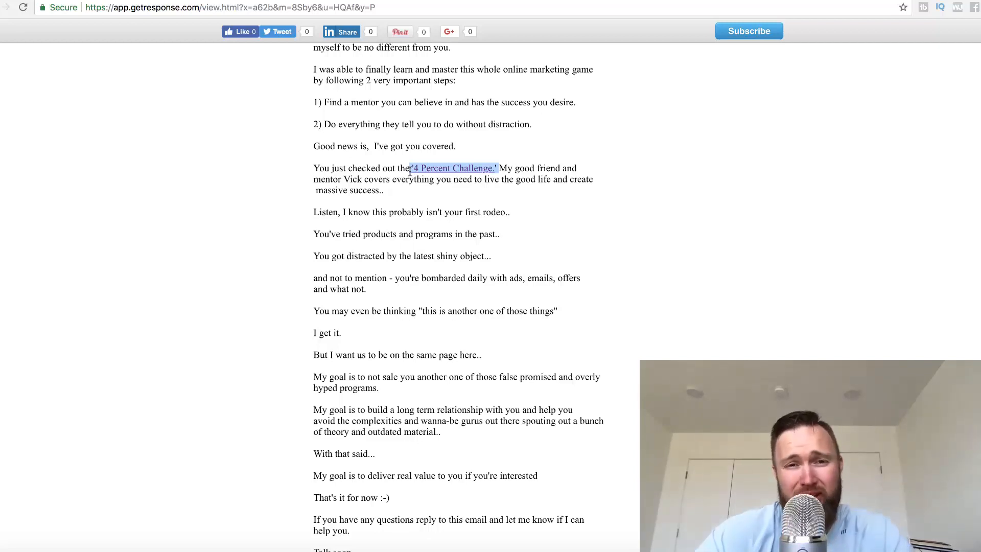
pyautogui.scroll(-3)
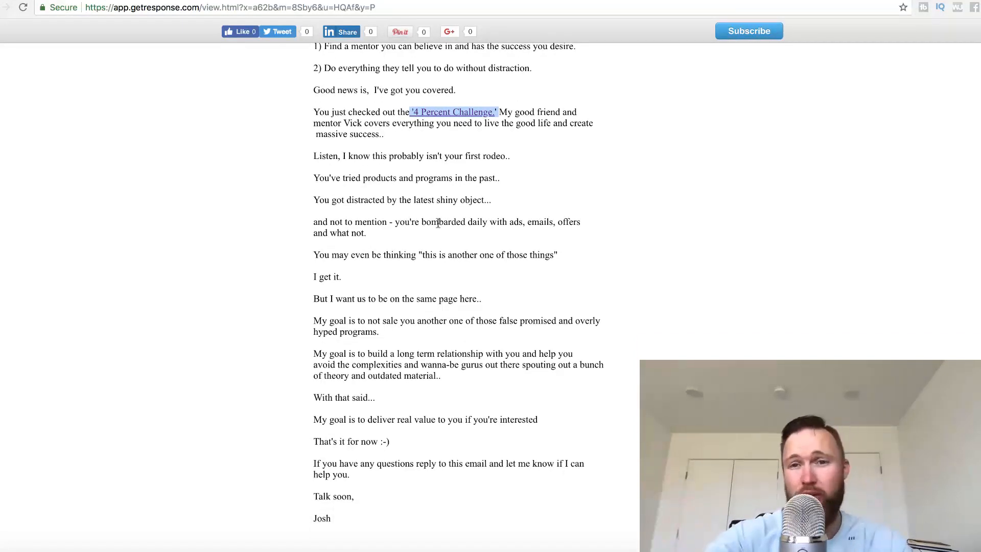
# Step: Follow the 4 Percent Challenge hyperlink in the email body to another email preview
pyautogui.click(452, 111)
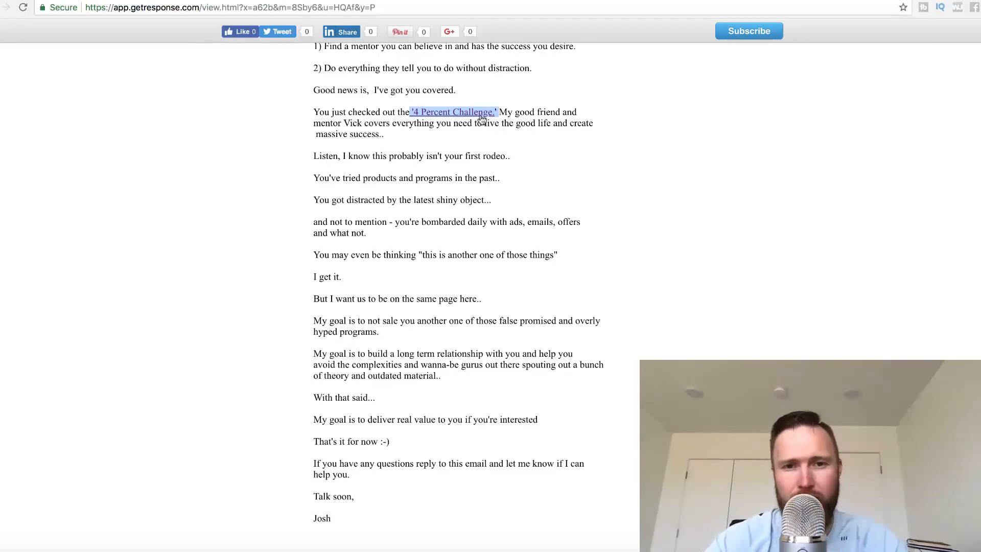
pyautogui.click(453, 112)
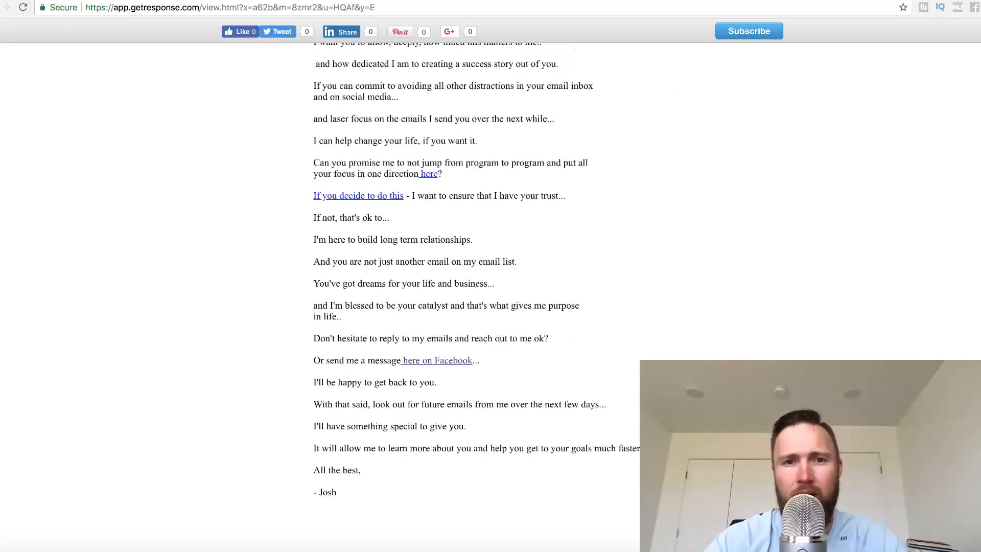
# Step: Read the follow-up email from the greeting, highlighting the line about generating millions of dollars
pyautogui.scroll(3)
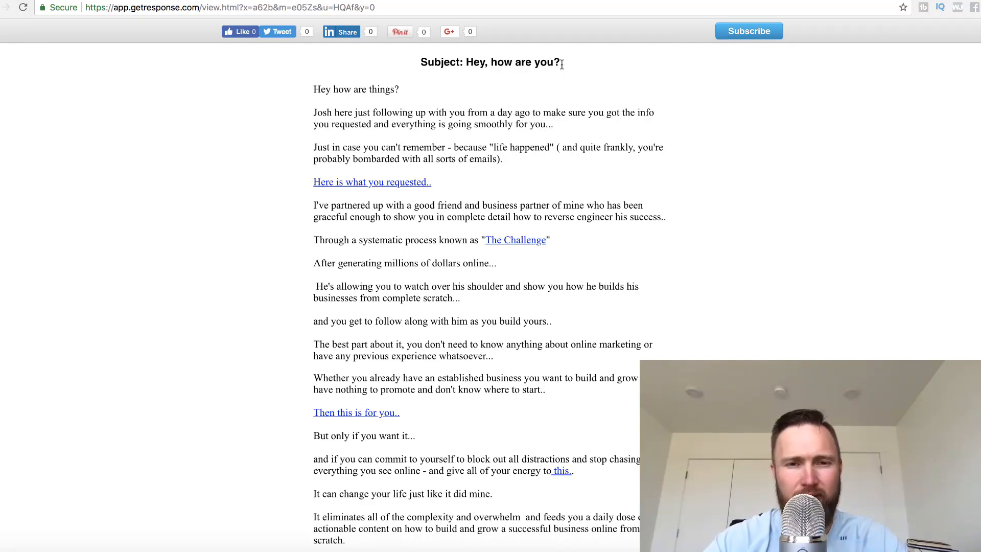
pyautogui.moveTo(405, 104)
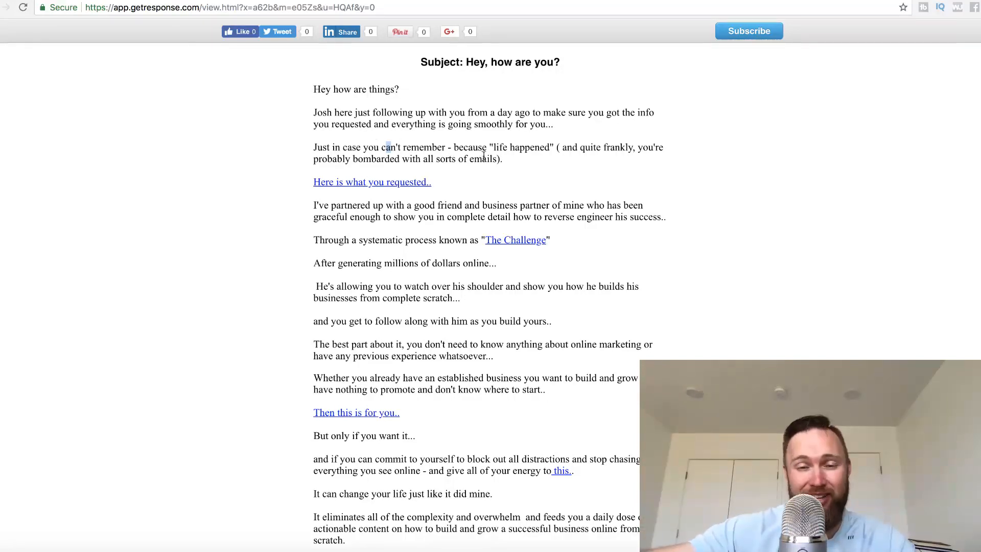
pyautogui.moveTo(440, 191)
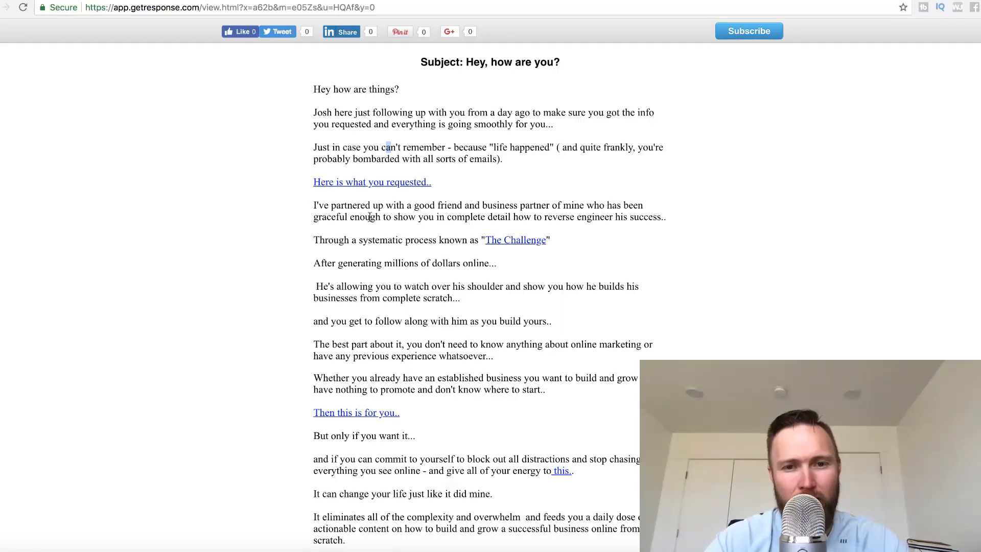
pyautogui.scroll(-3)
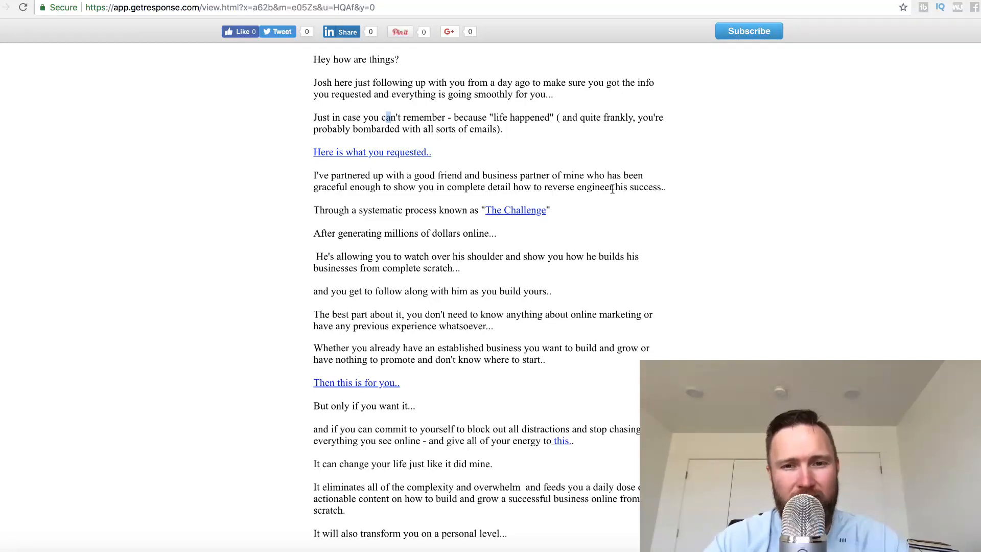
pyautogui.moveTo(506, 197)
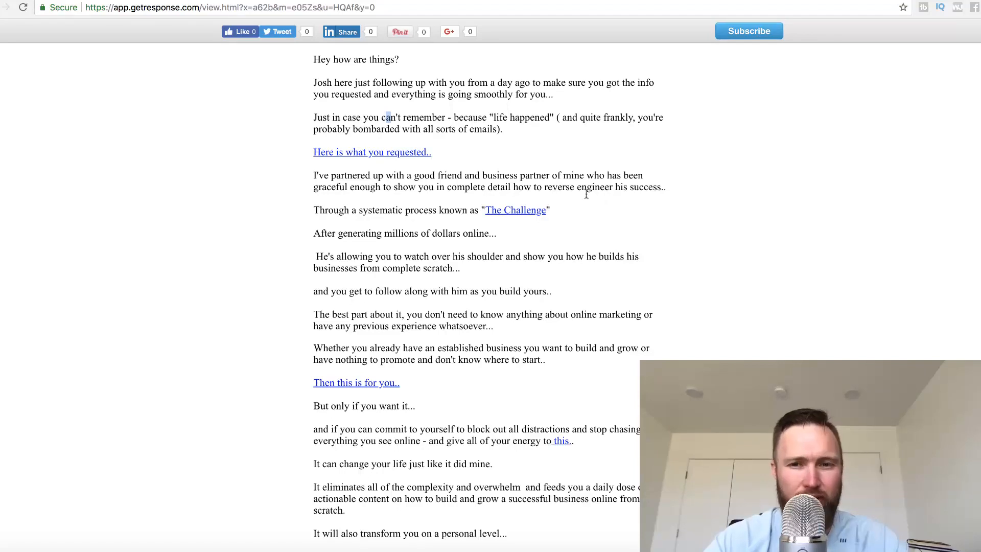
pyautogui.moveTo(445, 211)
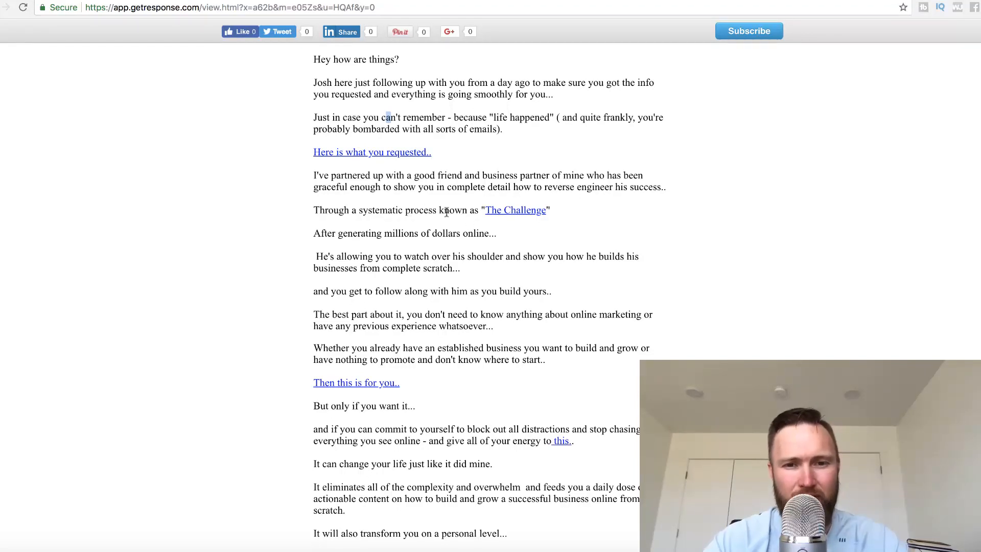
pyautogui.moveTo(562, 218)
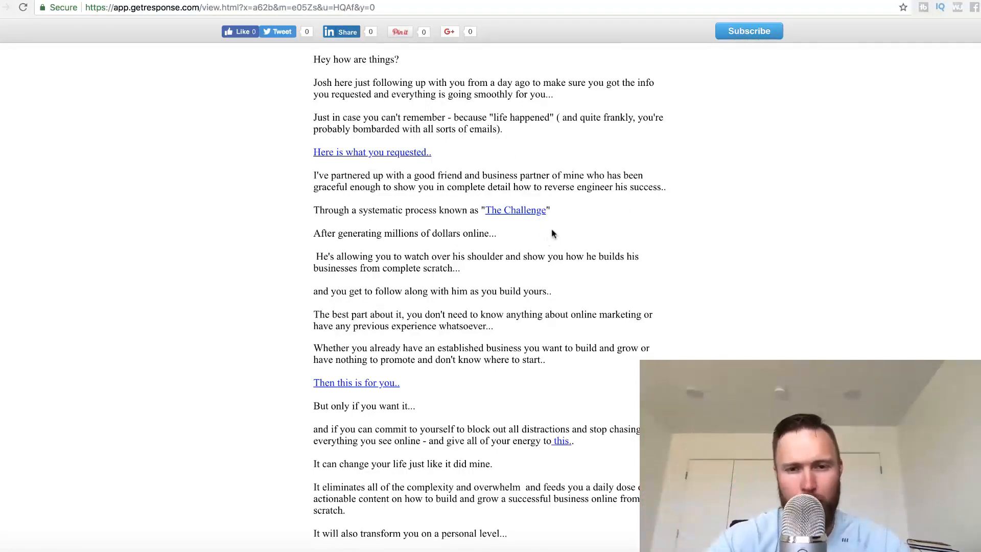
pyautogui.scroll(-3)
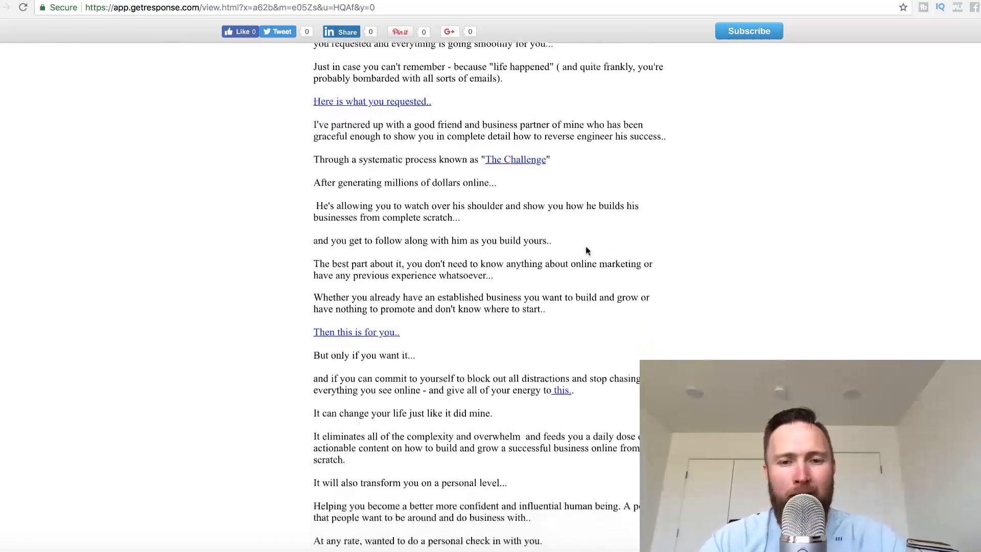
pyautogui.scroll(-3)
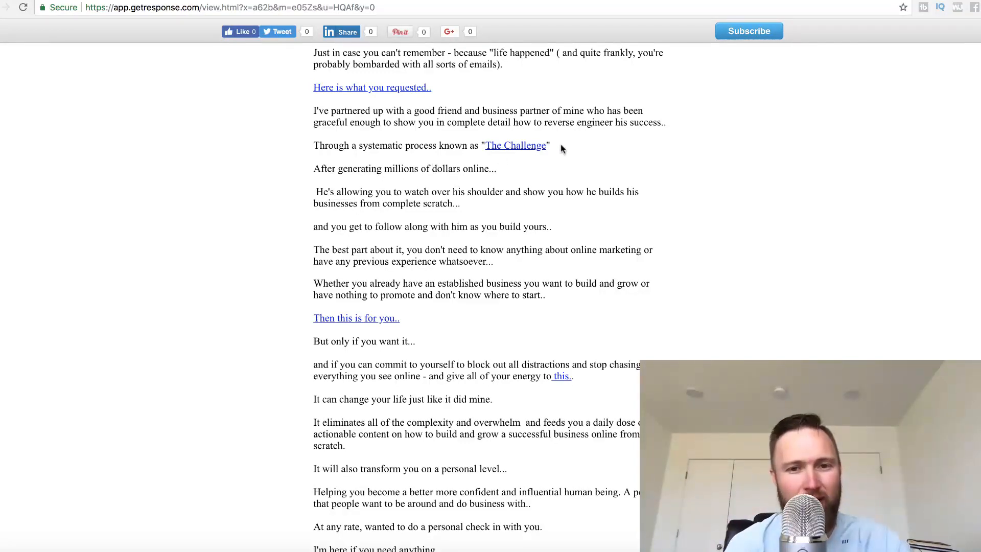
pyautogui.moveTo(314, 168); pyautogui.dragTo(461, 169)
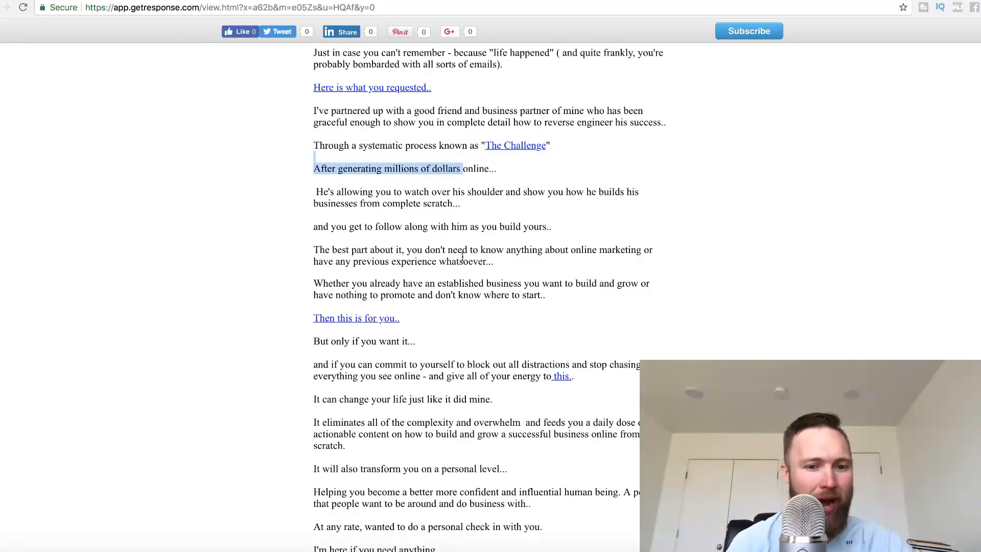
# Step: Highlight 'But only if you want it' and continue down to the P.S. testimonial link
pyautogui.scroll(-3)
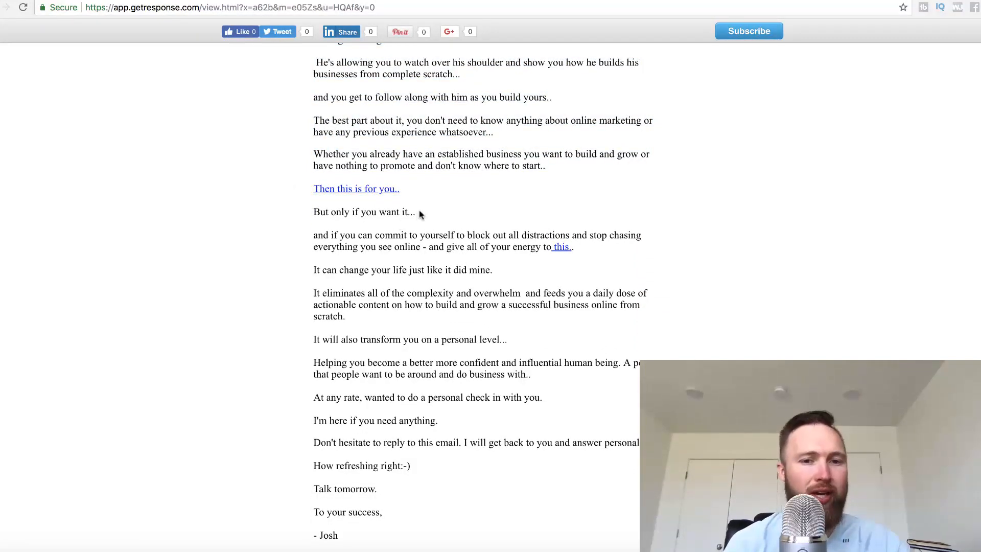
pyautogui.tripleClick(362, 212)
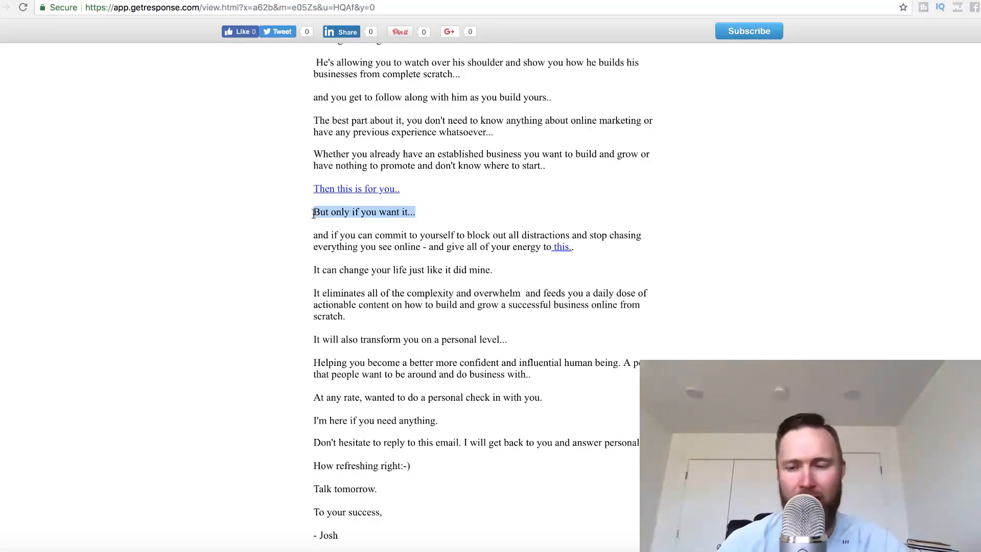
pyautogui.click(420, 216)
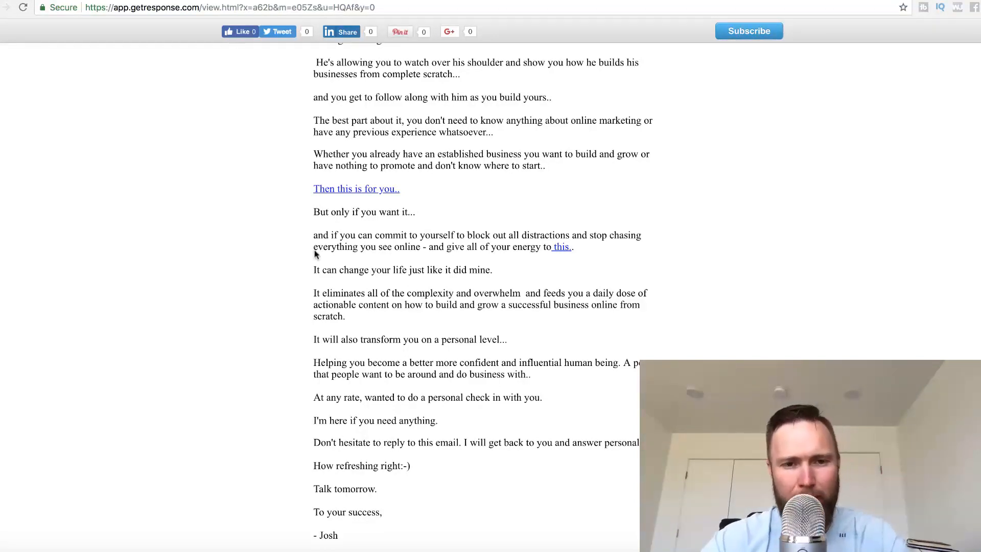
pyautogui.moveTo(314, 235); pyautogui.dragTo(345, 235)
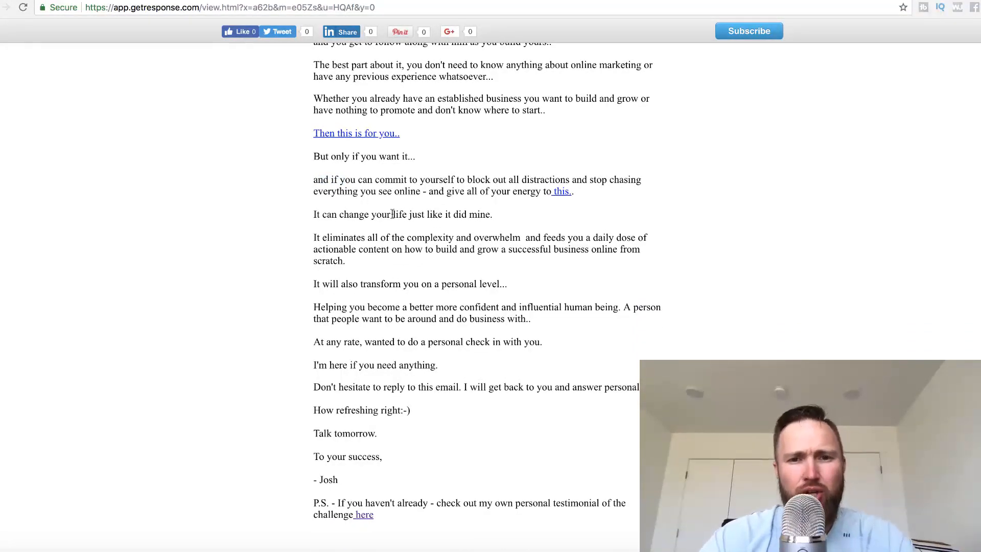
pyautogui.moveTo(790, 83)
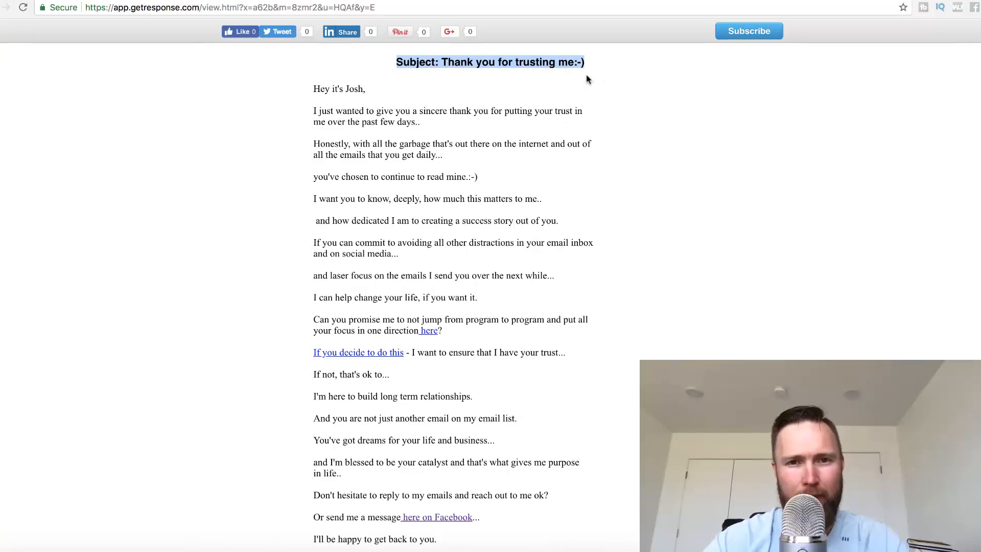
pyautogui.moveTo(463, 150)
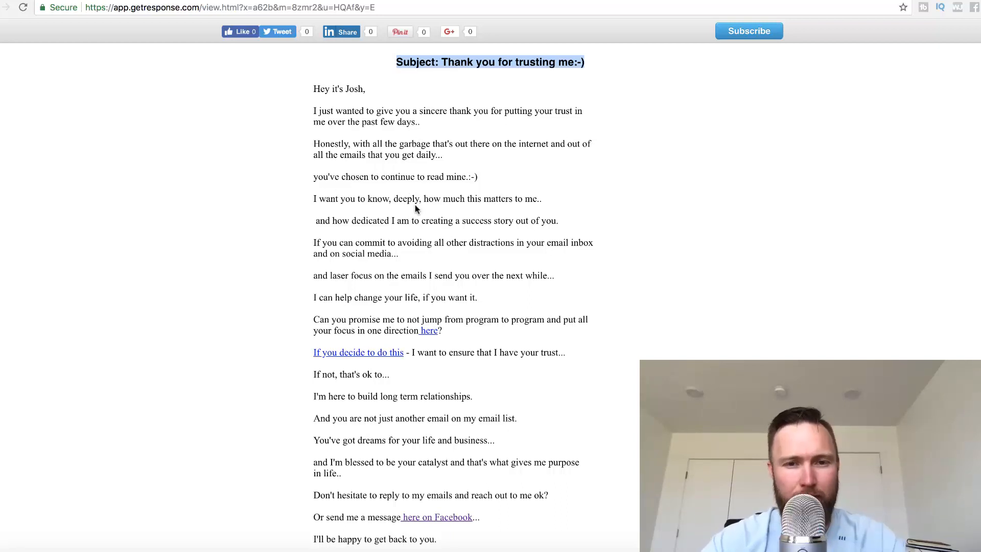
pyautogui.moveTo(418, 210)
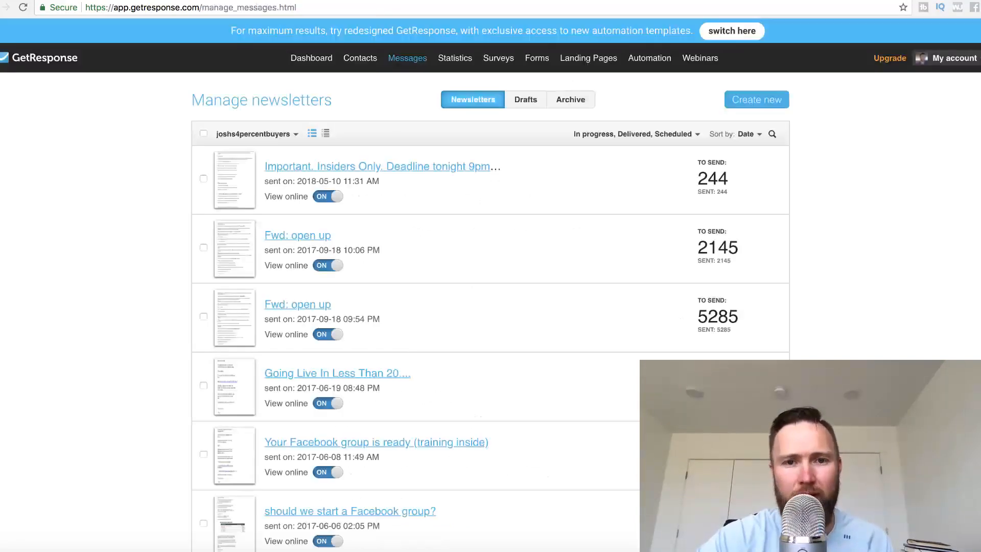
# Step: Go to My Newsletters via the Messages menu to see the 2018-05-10 broadcast at the top
pyautogui.click(406, 58)
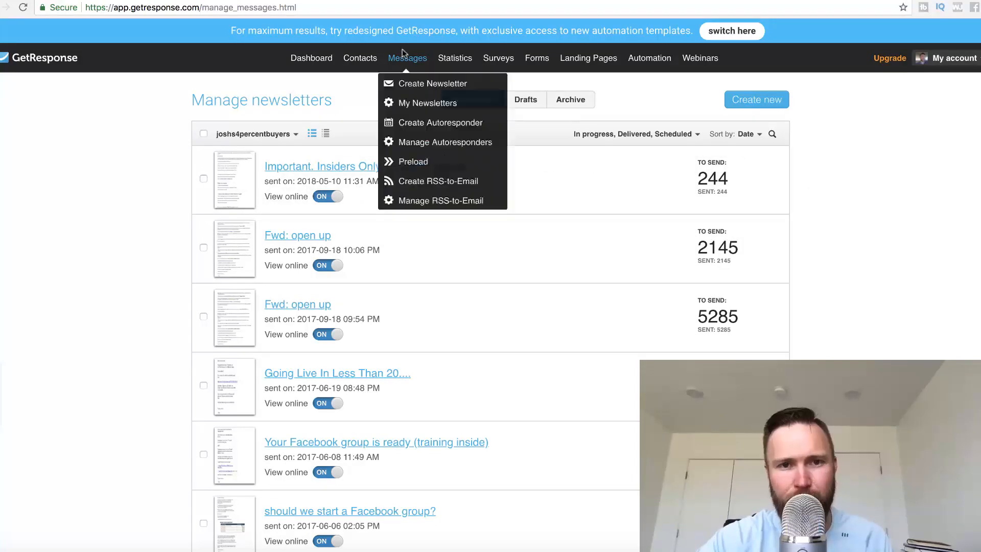
pyautogui.click(428, 103)
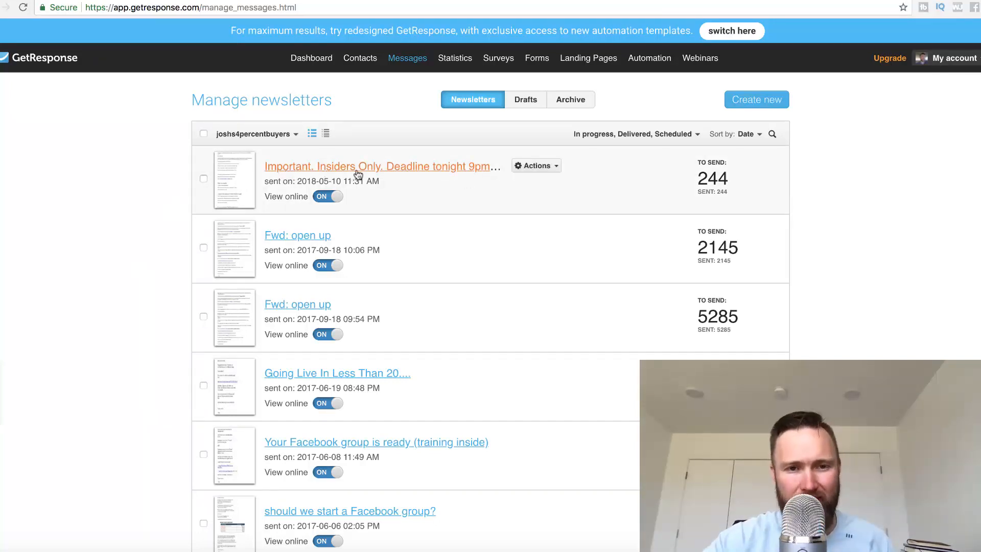
pyautogui.moveTo(430, 195)
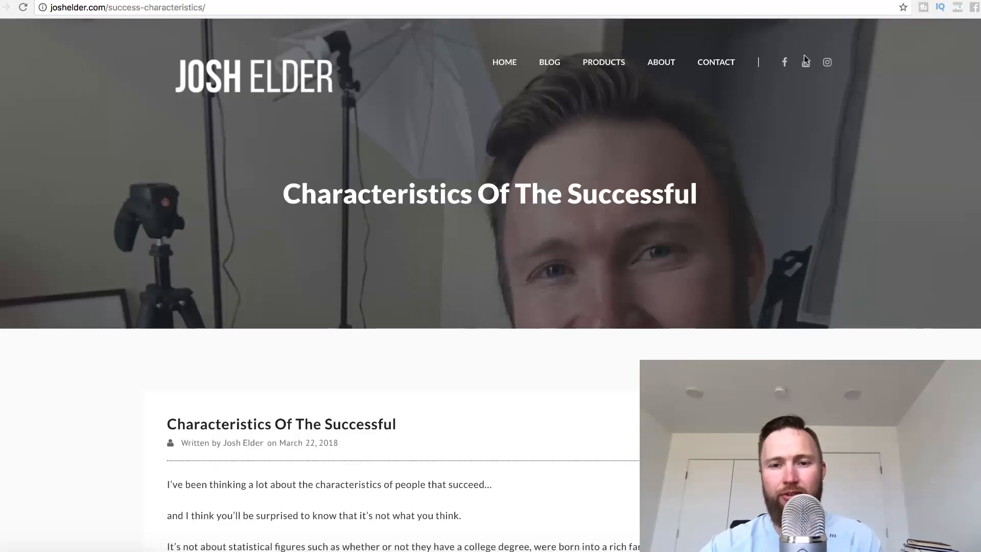
# Step: Scroll through the opening paragraphs of the 'Characteristics Of The Successful' post
pyautogui.scroll(-3)
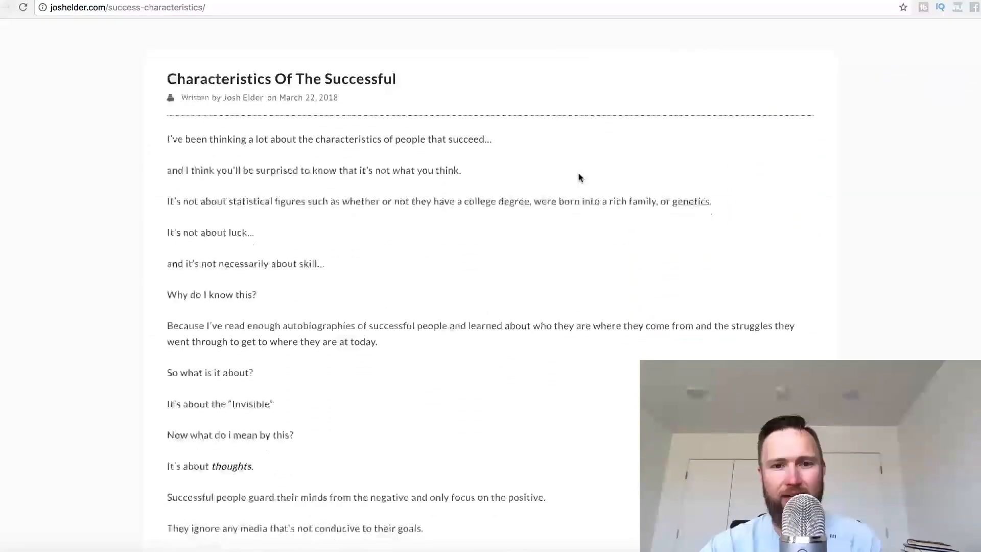
pyautogui.scroll(-3)
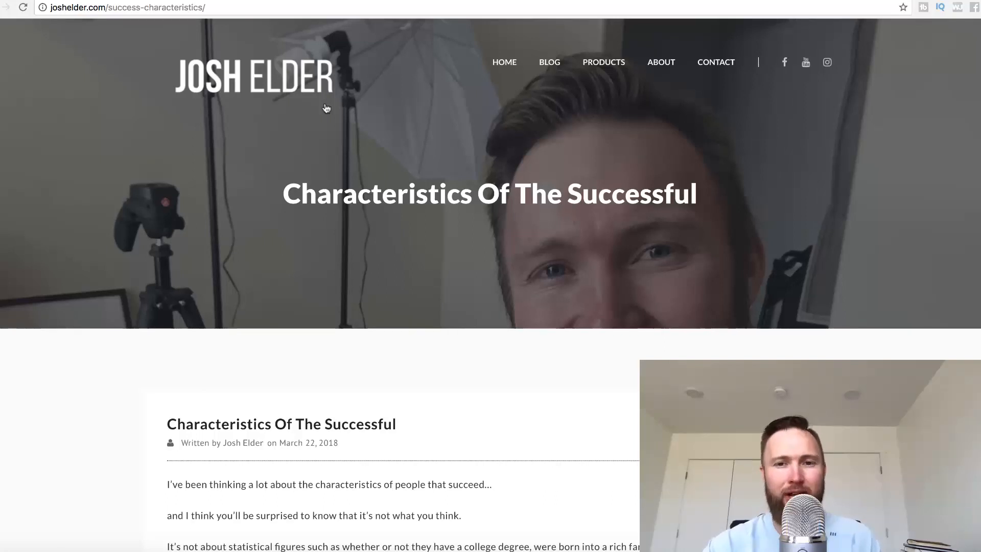
pyautogui.moveTo(740, 96)
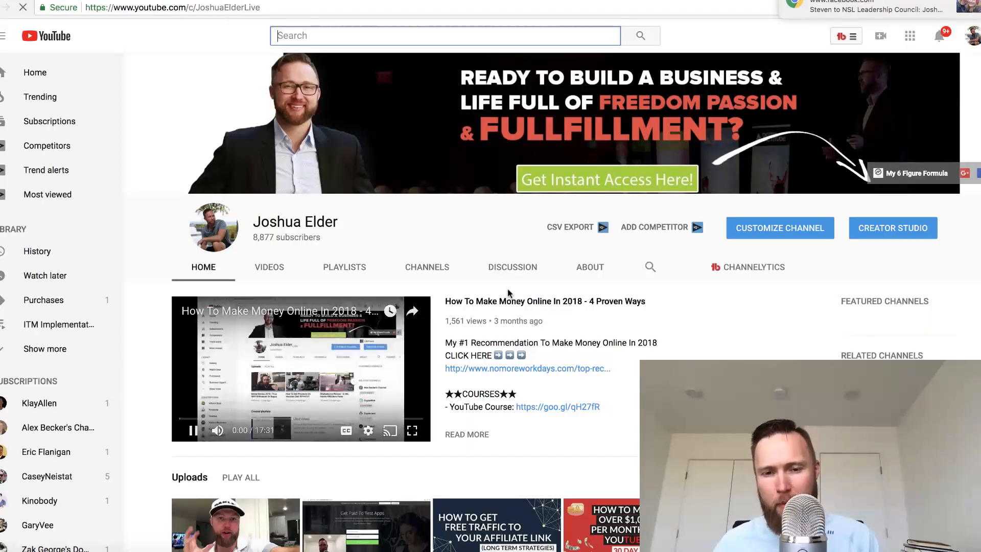
# Step: Leave YouTube and return to Kartra's Campaigns > Broadcasts list topped by '500 by noon'
pyautogui.click(191, 431)
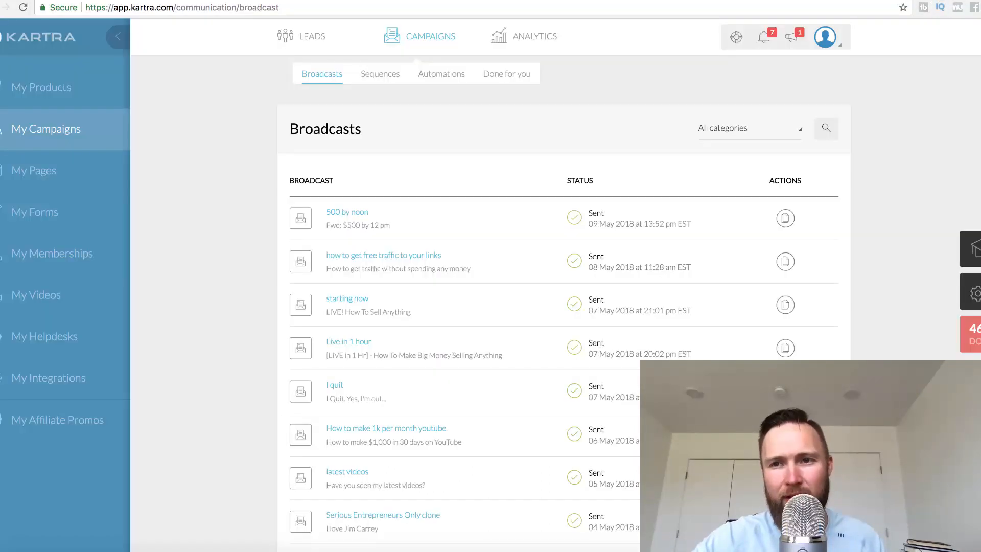
pyautogui.scroll(-3)
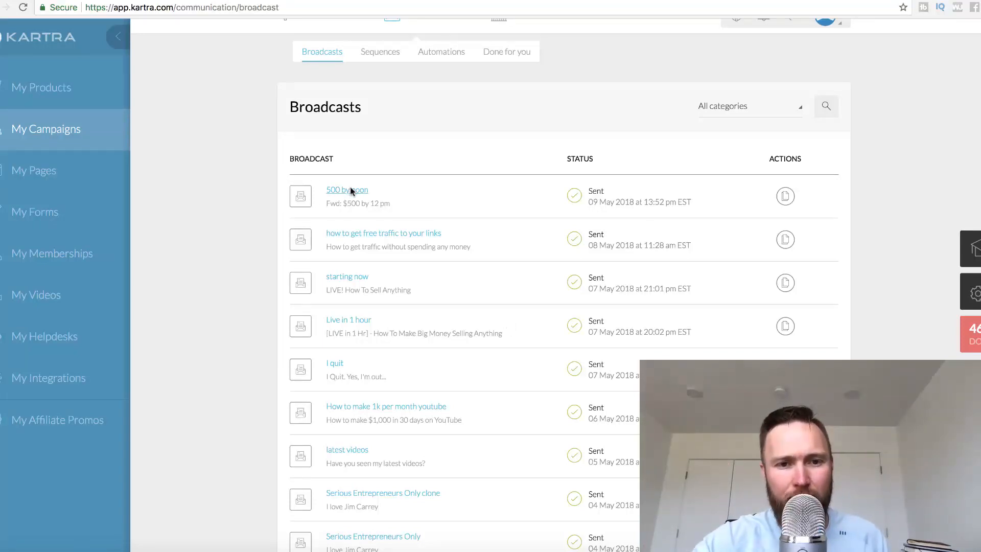
# Step: Preview the '500 by noon' broadcast email with its daily sales snapshot
pyautogui.click(346, 190)
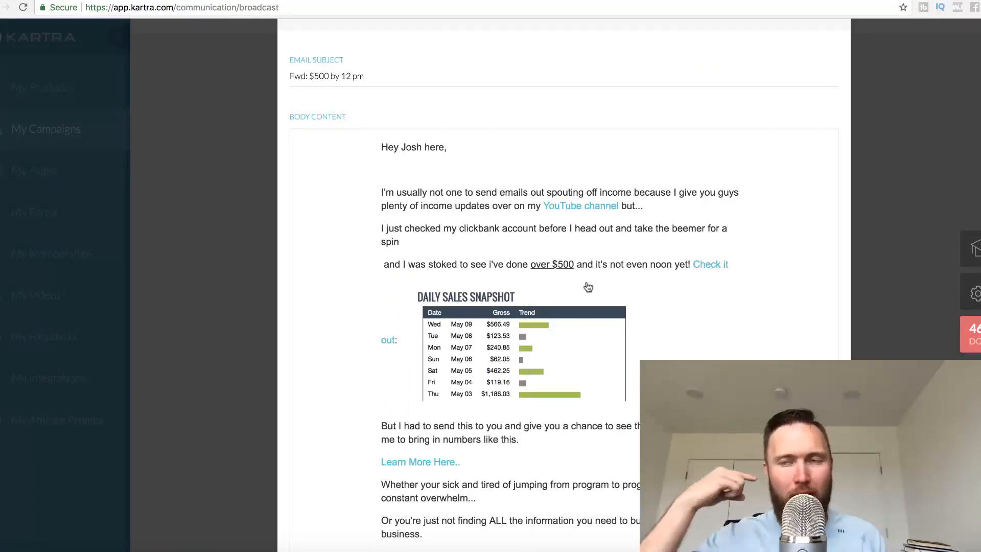
pyautogui.moveTo(614, 330)
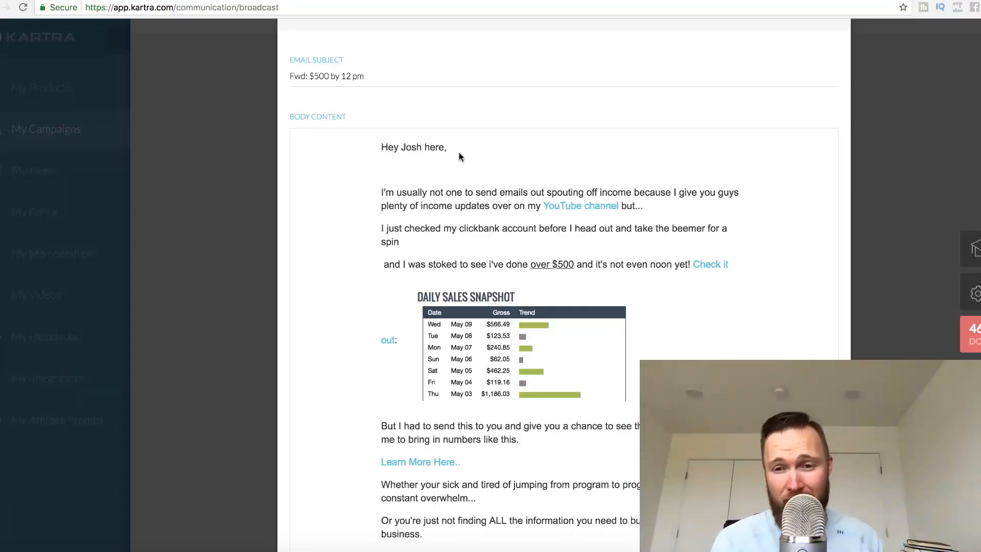
pyautogui.moveTo(531, 210)
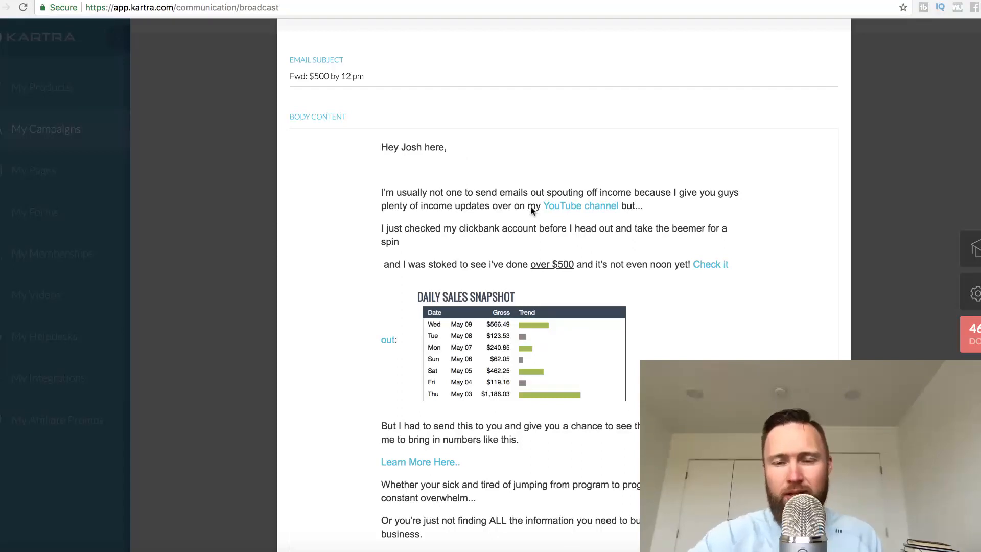
pyautogui.scroll(-3)
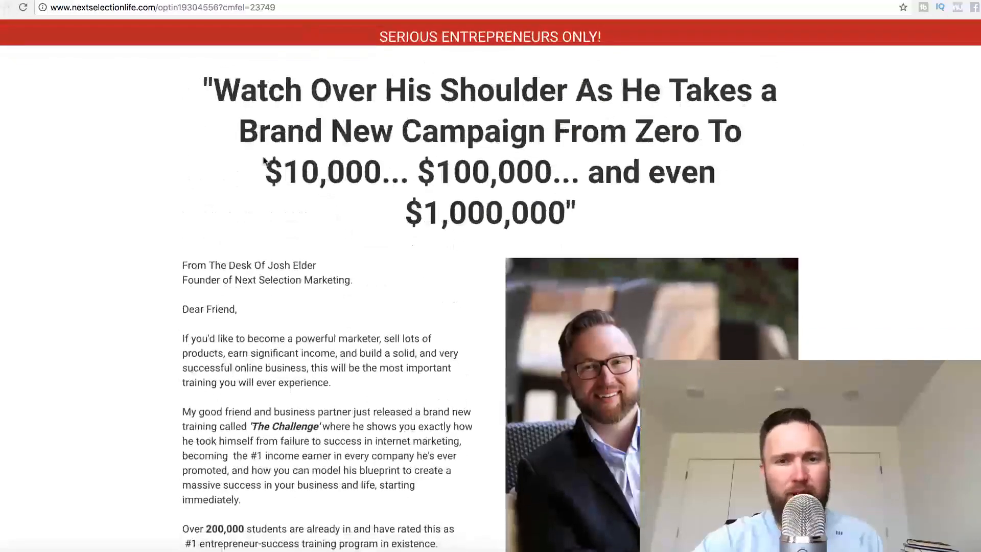
# Step: Read down The Challenge opt-in page and request access to the training
pyautogui.scroll(-3)
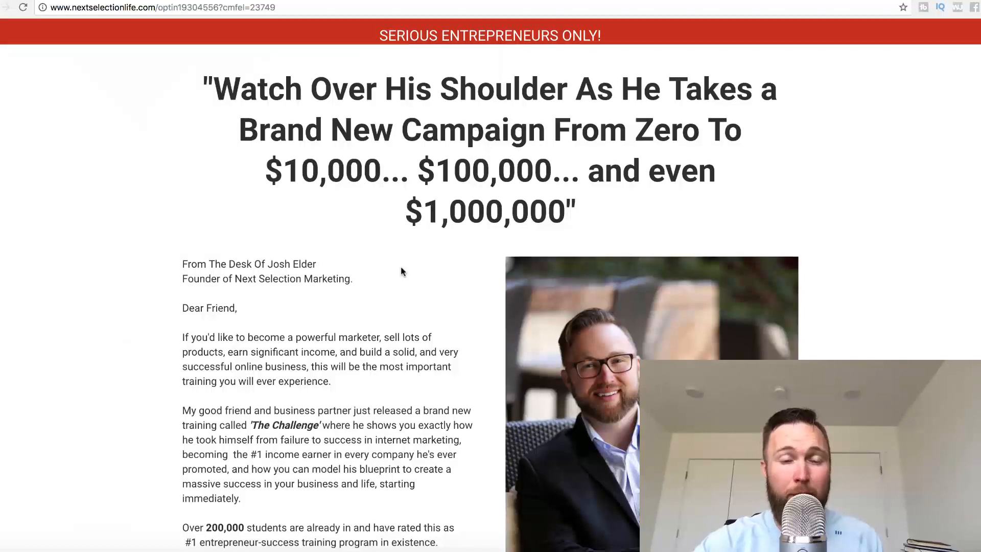
pyautogui.scroll(-3)
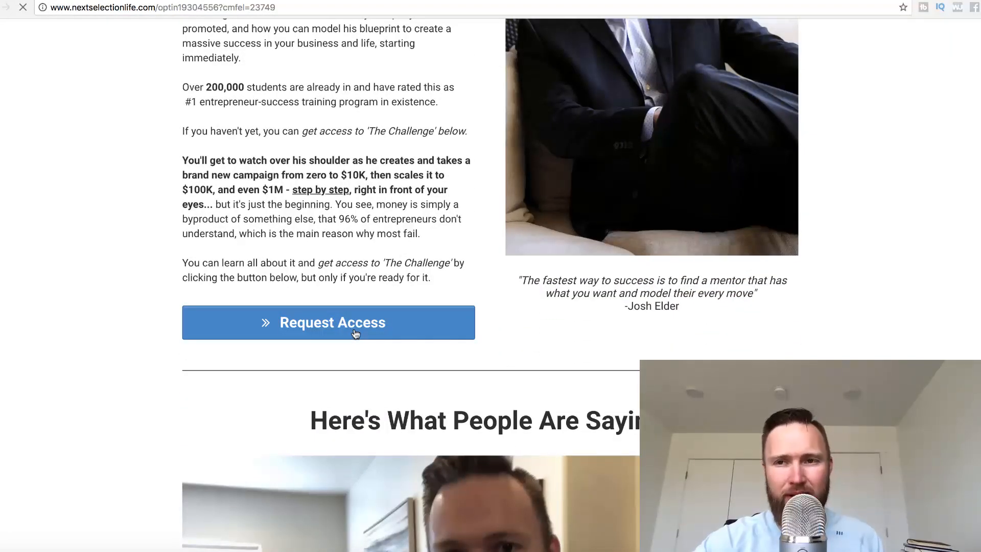
pyautogui.moveTo(855, 318)
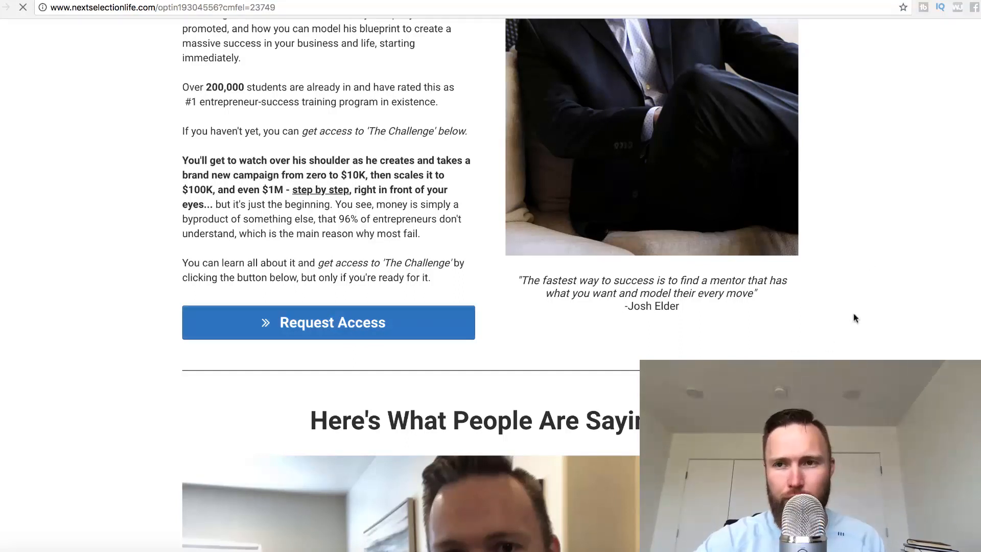
pyautogui.click(328, 322)
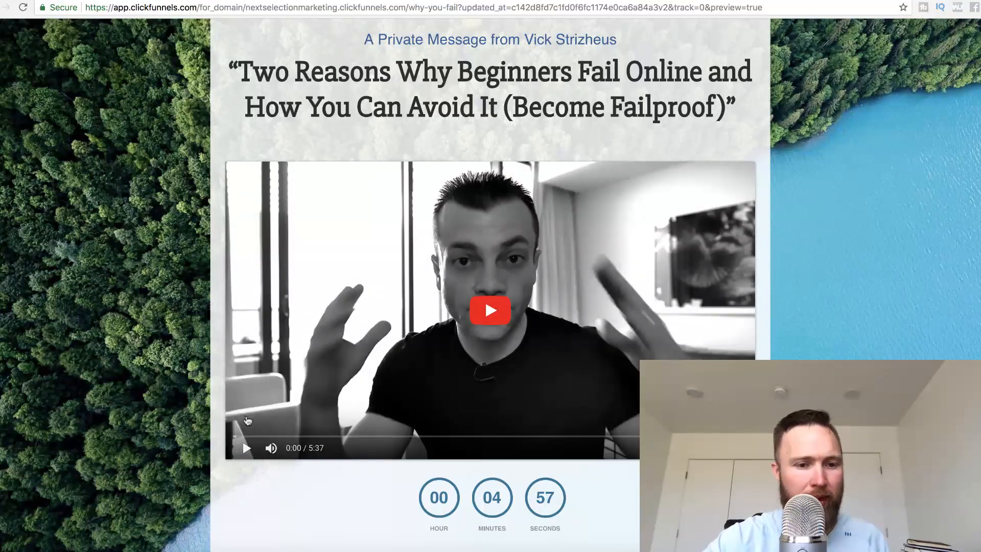
# Step: Scroll the 'Two Reasons Why Beginners Fail Online' page toward the side-gig sales page
pyautogui.scroll(-3)
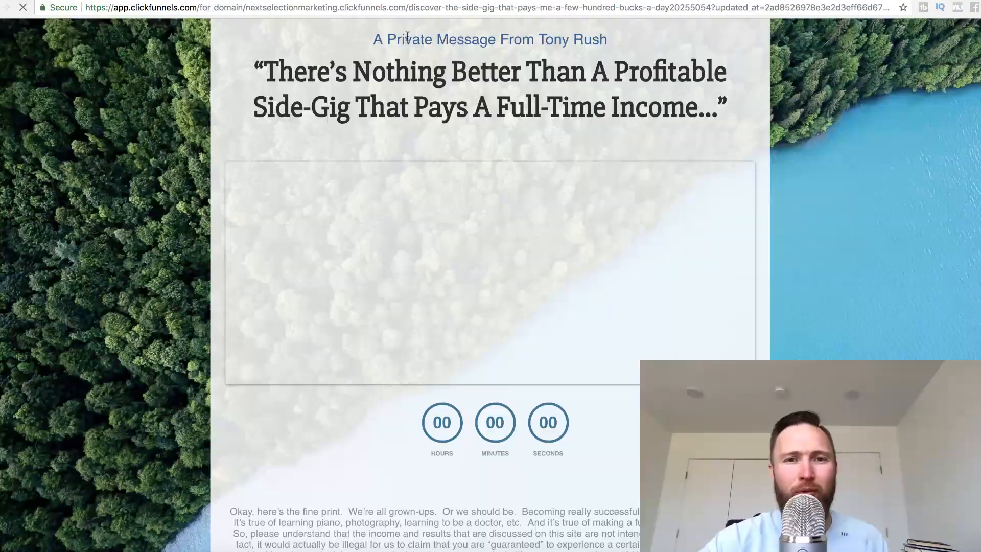
pyautogui.scroll(-3)
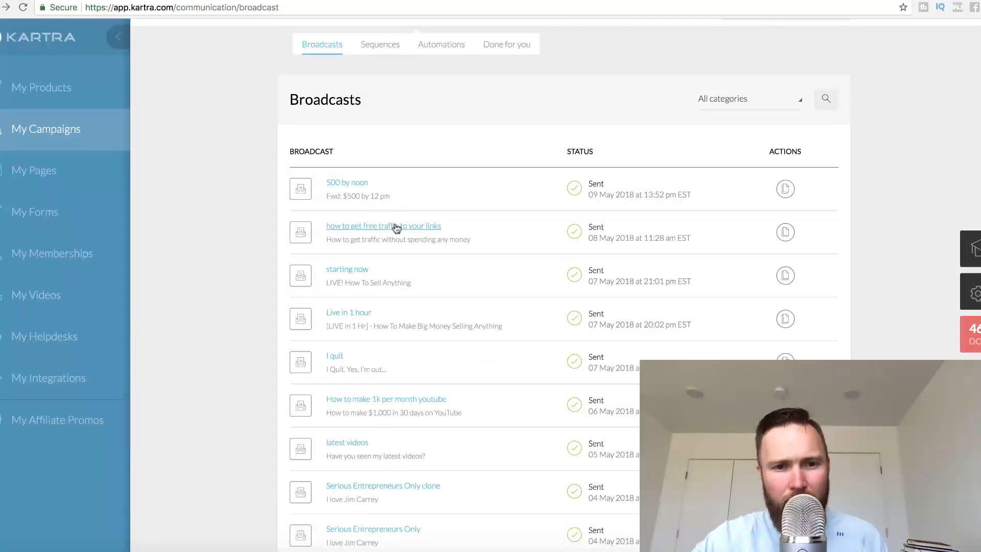
# Step: Preview the 'how to get free traffic to your links' broadcast email
pyautogui.click(383, 225)
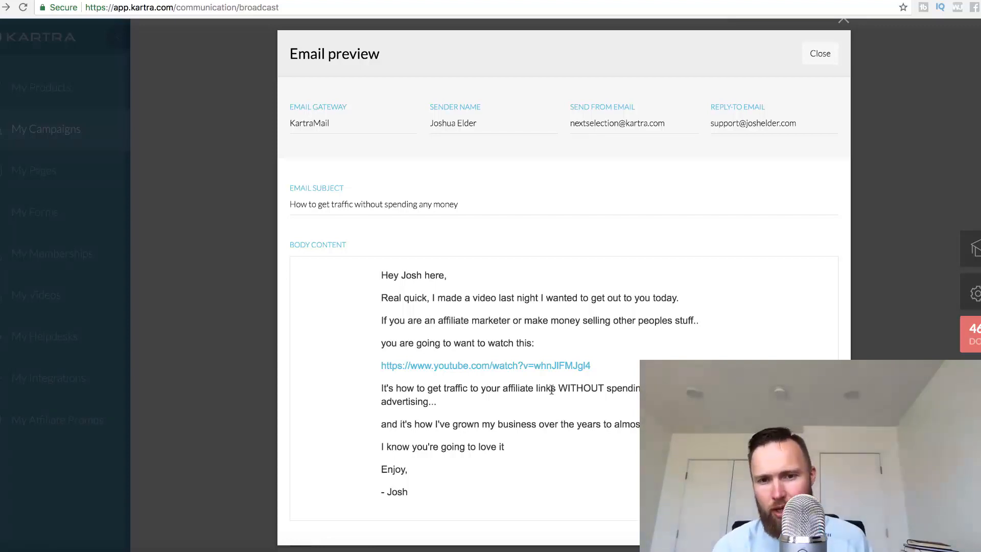
pyautogui.moveTo(604, 526)
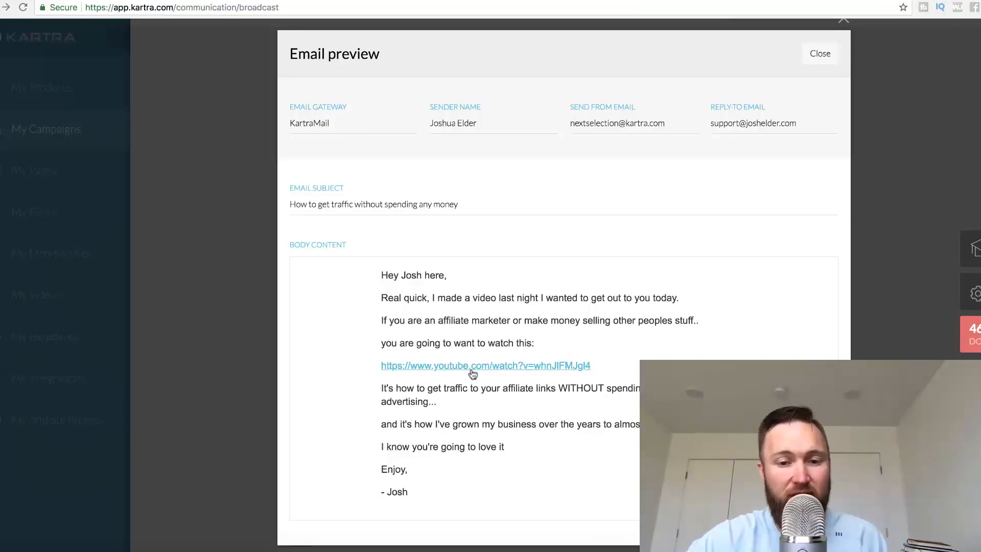
pyautogui.moveTo(473, 374)
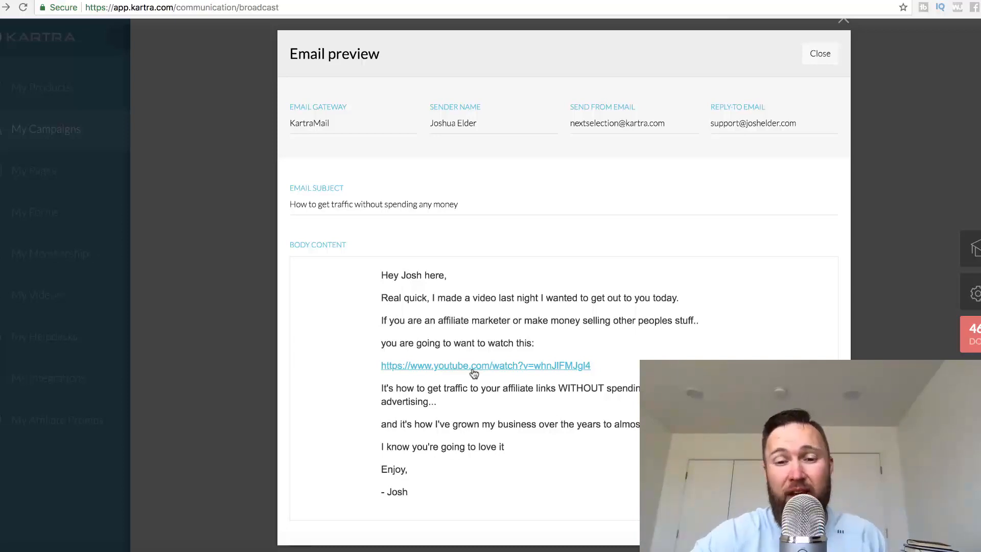
# Step: Follow the youtube.com watch link in the free-traffic email to its video
pyautogui.click(485, 365)
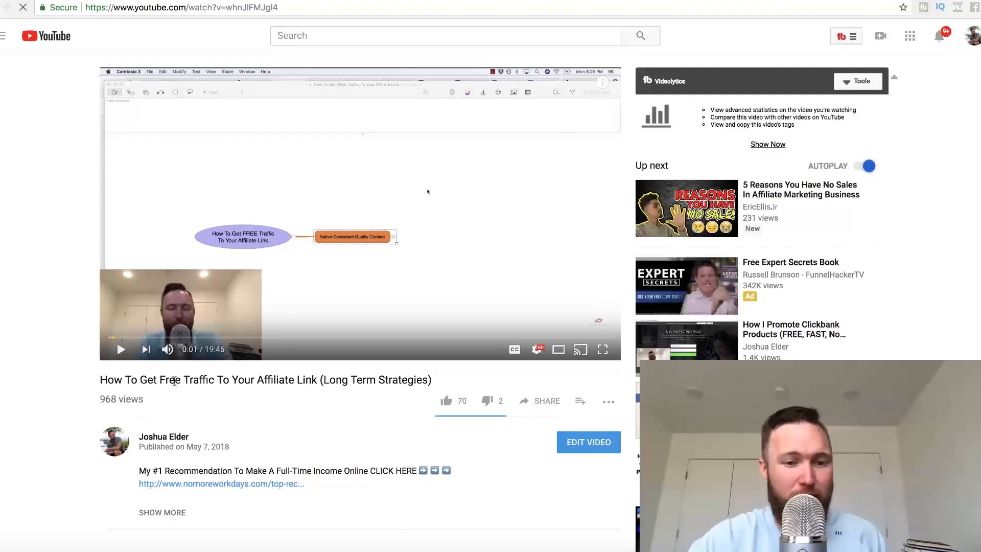
# Step: Scroll the YouTube watch page to see the video's details
pyautogui.scroll(-3)
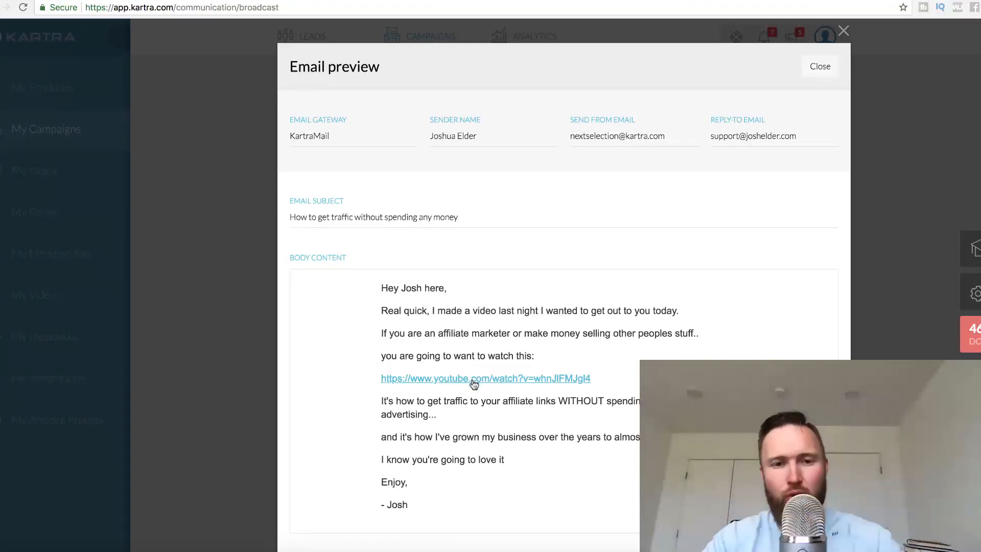
# Step: Select the email's YouTube address and follow it to the video again
pyautogui.tripleClick(373, 217)
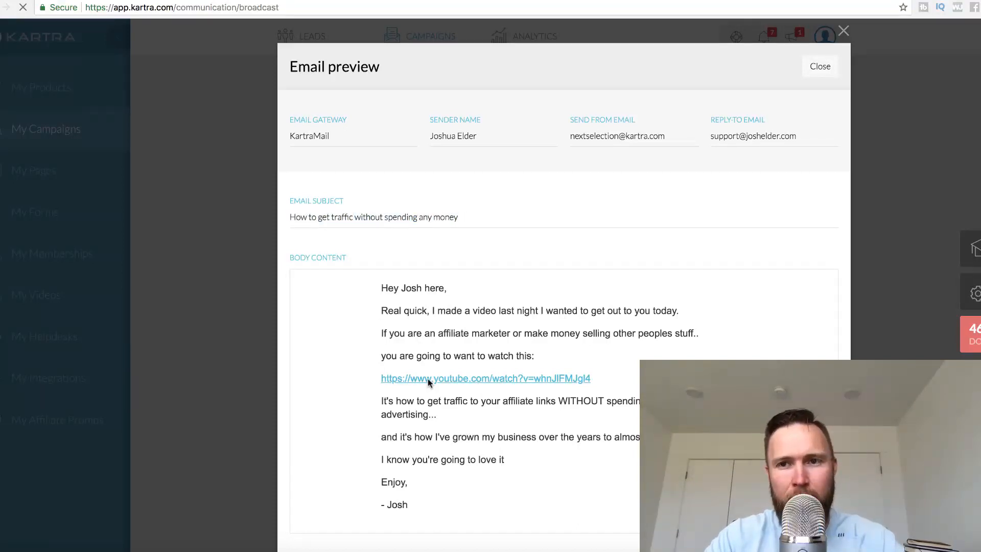
pyautogui.click(485, 378)
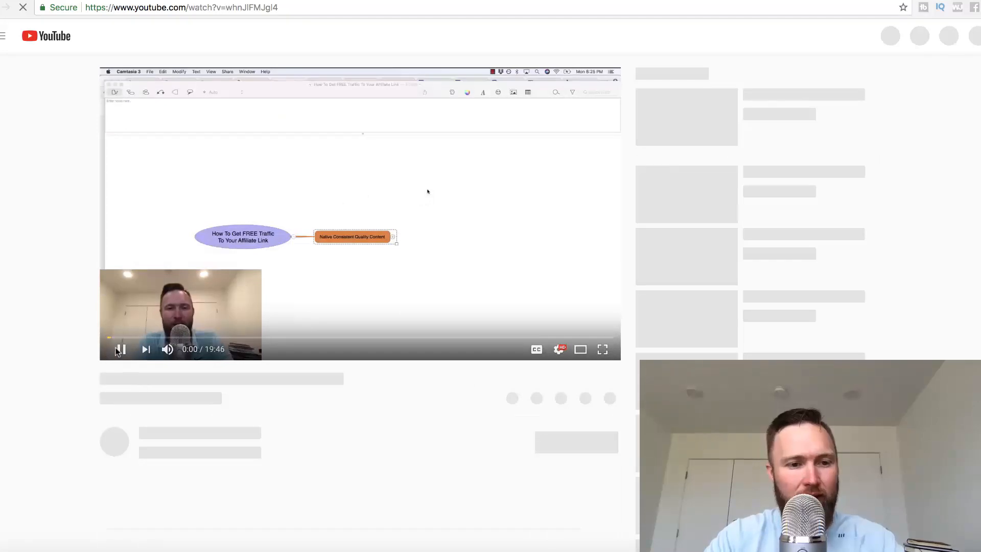